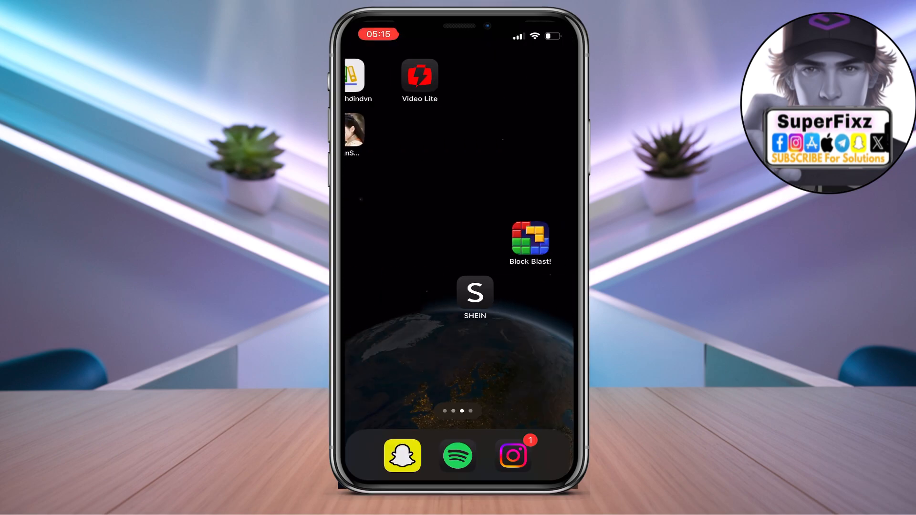
# Swipe left twice to the home page showing the Settings app.
pyautogui.hscroll(-3)
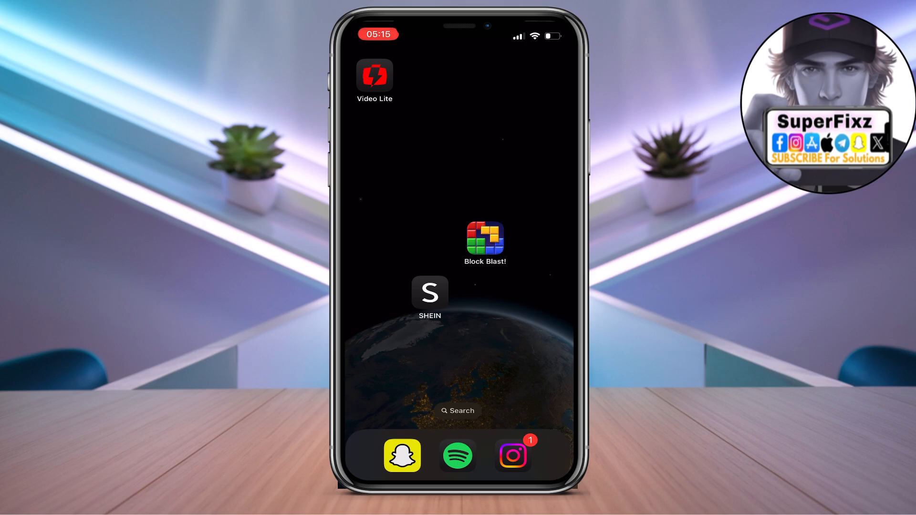
pyautogui.hscroll(-3)
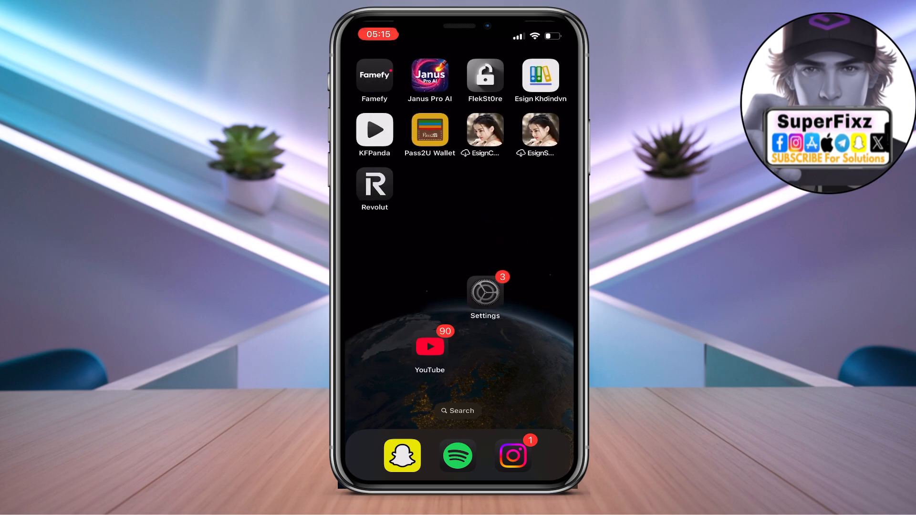
# Open Settings > General, review the iOS 18.3.1 update, and return to General.
pyautogui.click(485, 292)
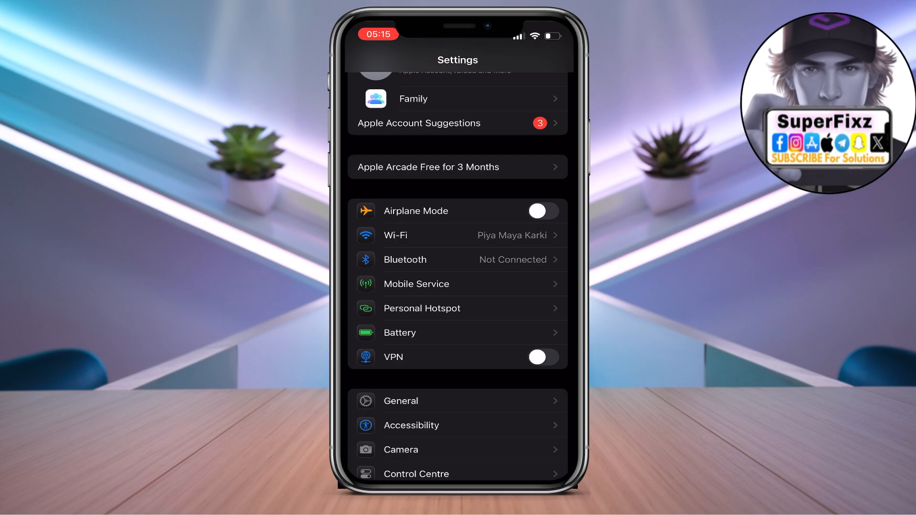
pyautogui.click(401, 401)
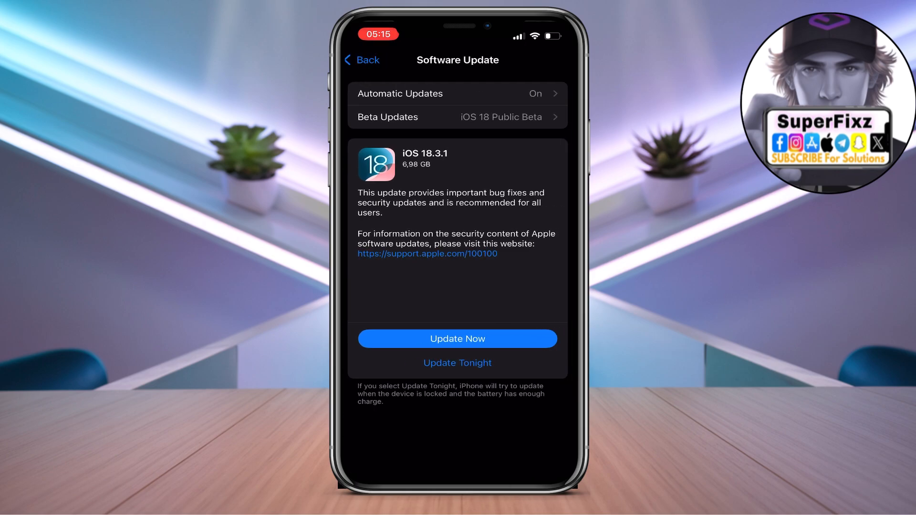
pyautogui.click(362, 60)
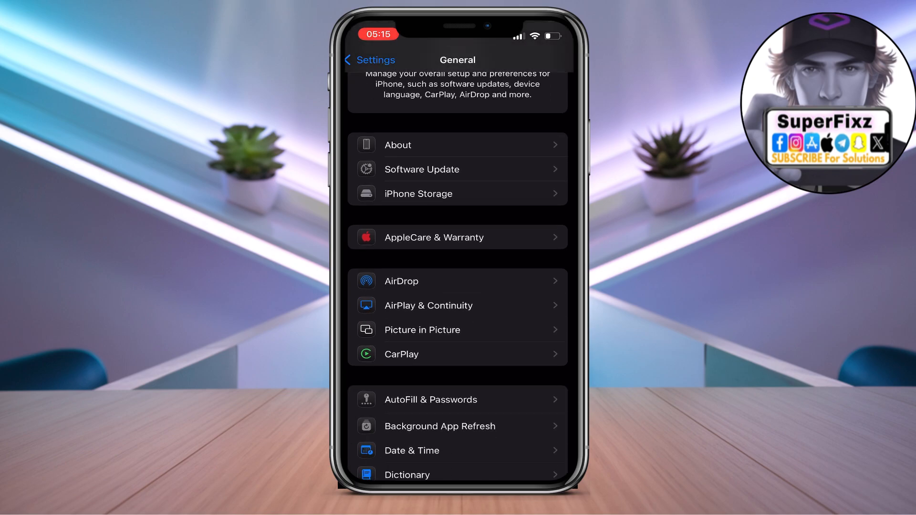
pyautogui.scroll(-3)
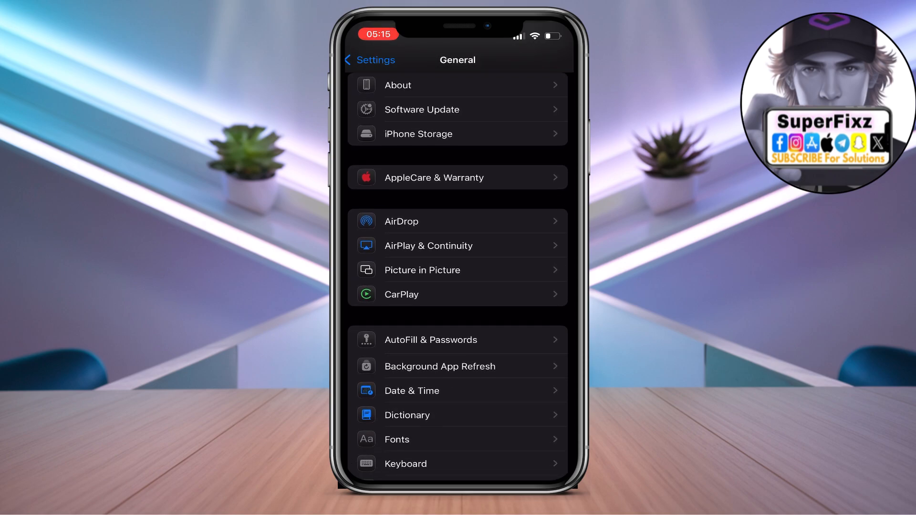
# Turn off Set Automatically in Date & Time (Oslo time zone) and return to General.
pyautogui.click(412, 390)
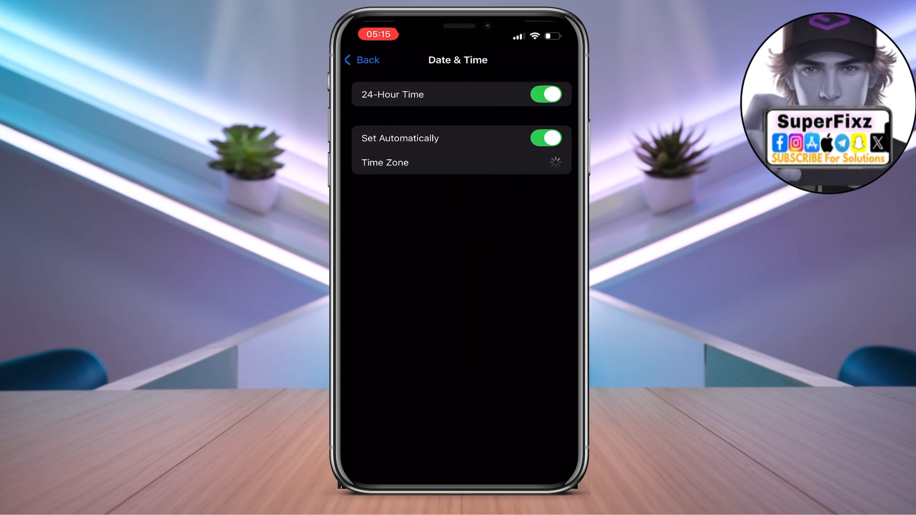
pyautogui.click(545, 138)
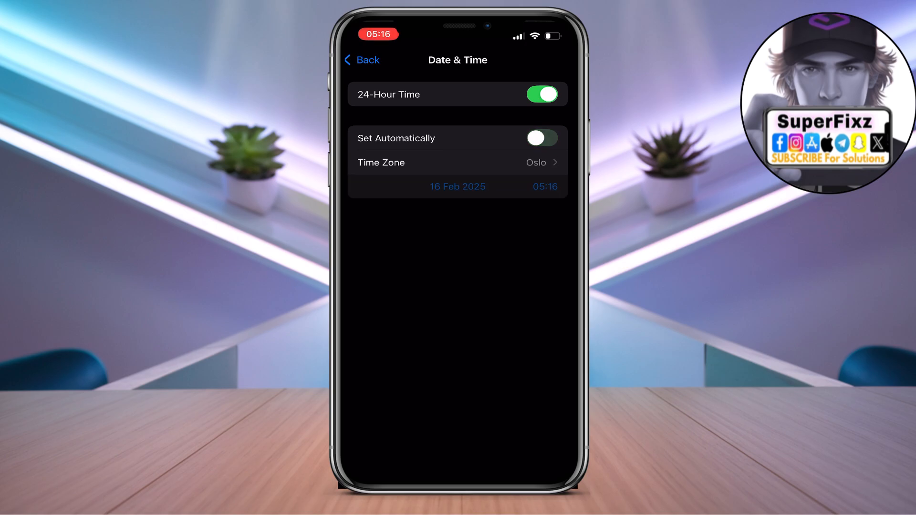
pyautogui.click(540, 138)
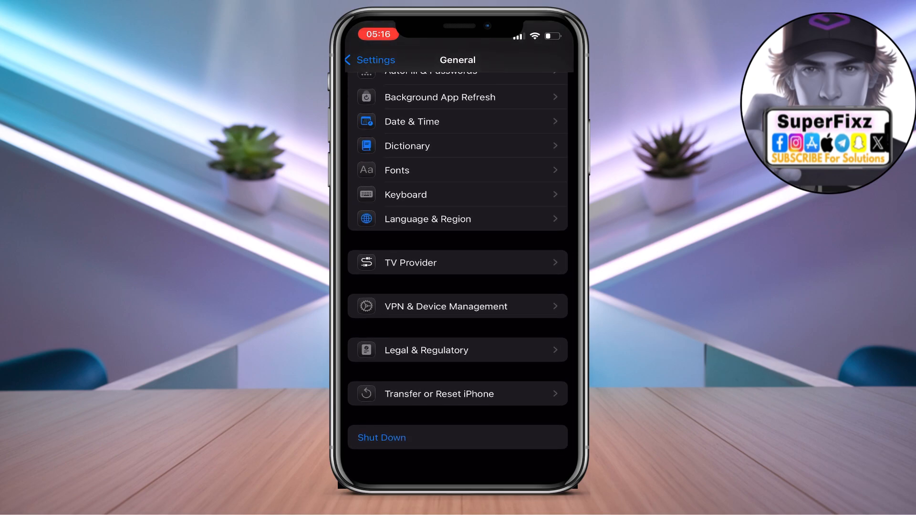
# View VPN & Device Management, then back out to the main Settings list.
pyautogui.click(446, 306)
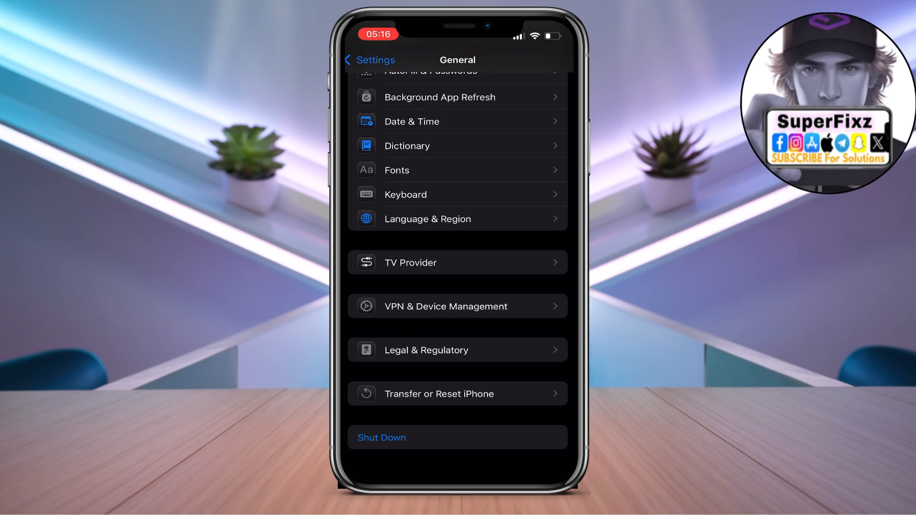
pyautogui.click(369, 60)
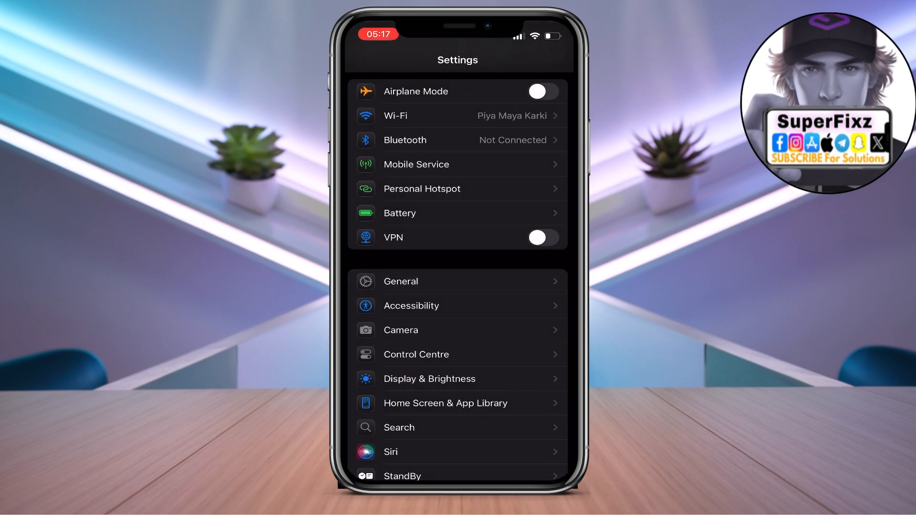
# Check Language & Region in General: English, Norsk bokmål, region Norway.
pyautogui.click(401, 281)
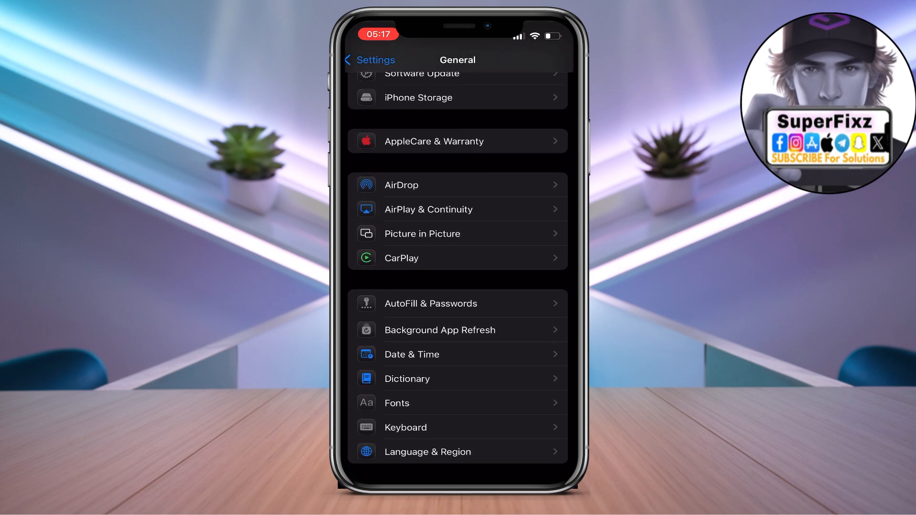
pyautogui.scroll(-3)
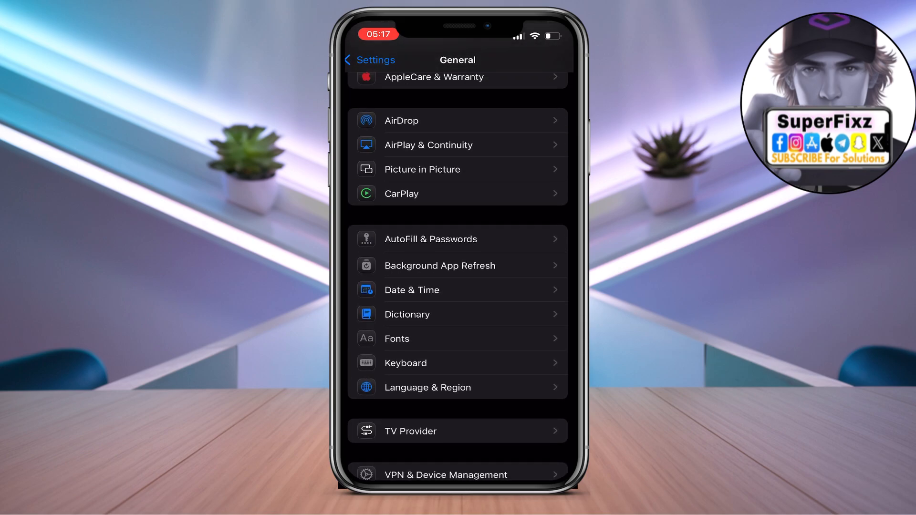
pyautogui.scroll(-3)
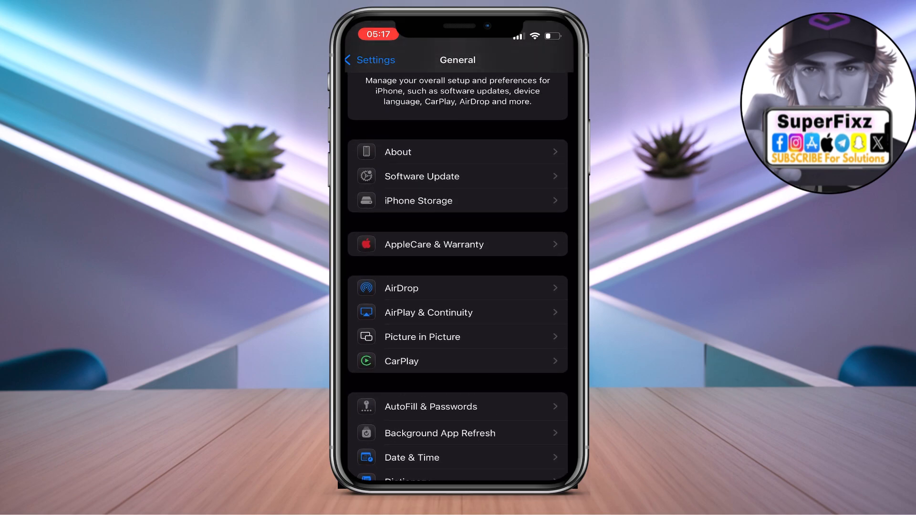
pyautogui.scroll(-3)
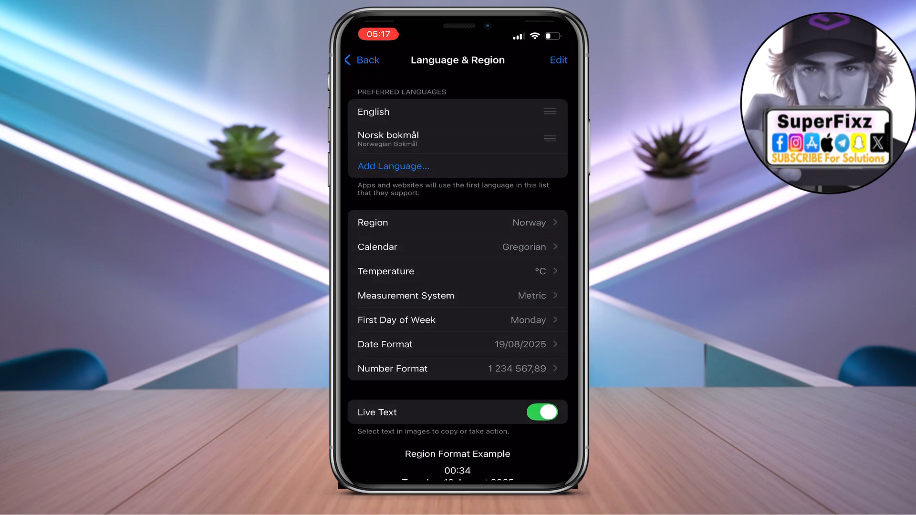
pyautogui.click(361, 59)
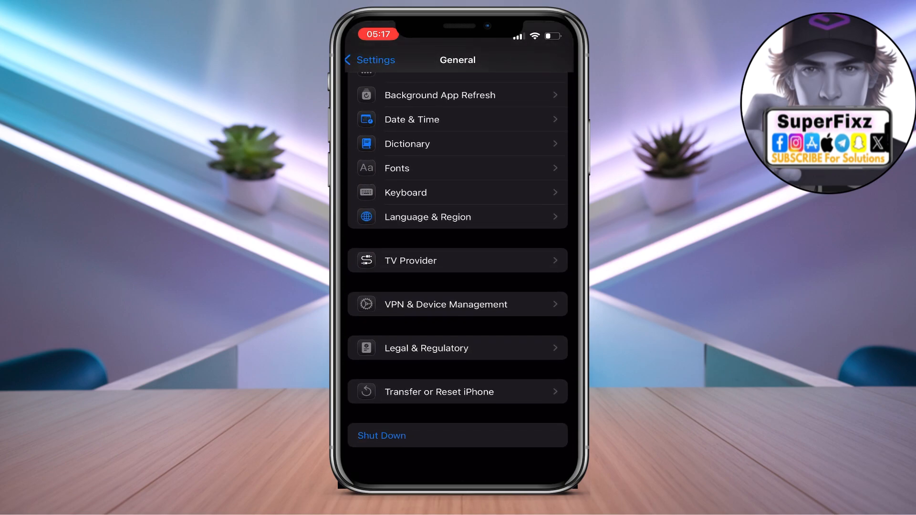
pyautogui.click(458, 391)
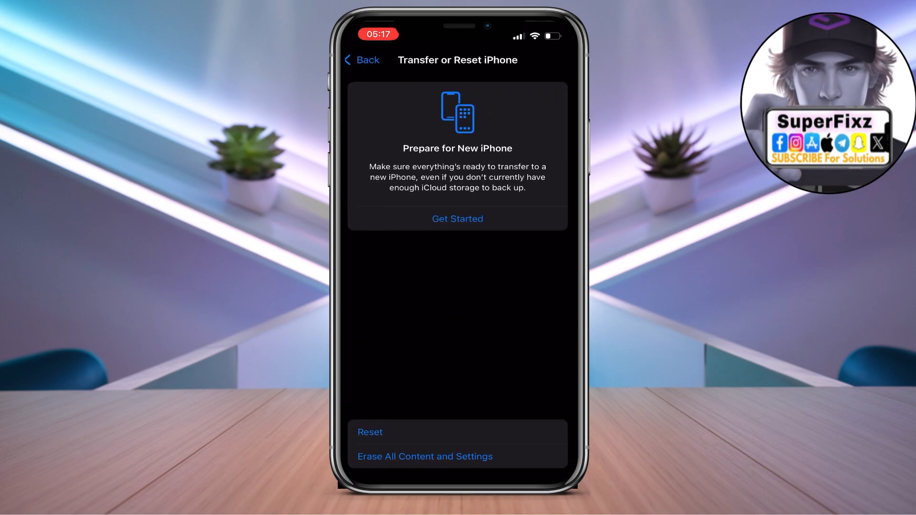
pyautogui.click(370, 432)
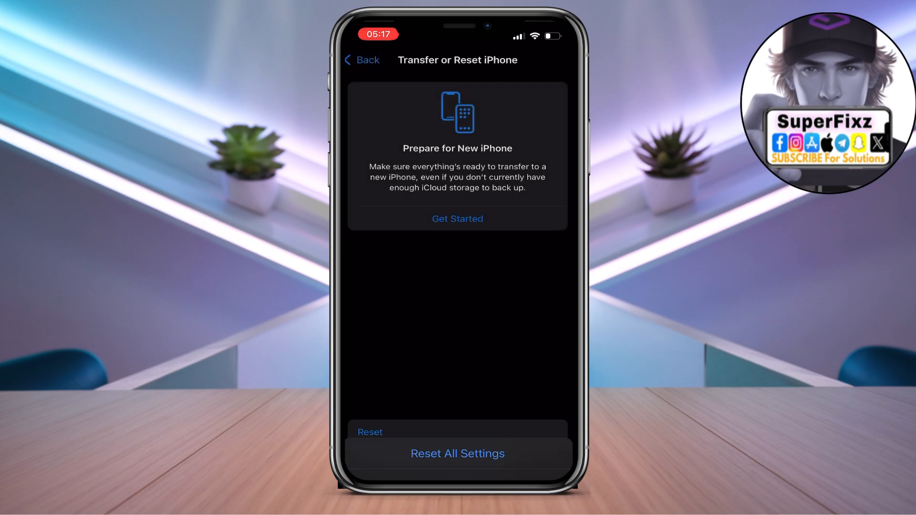
pyautogui.click(361, 60)
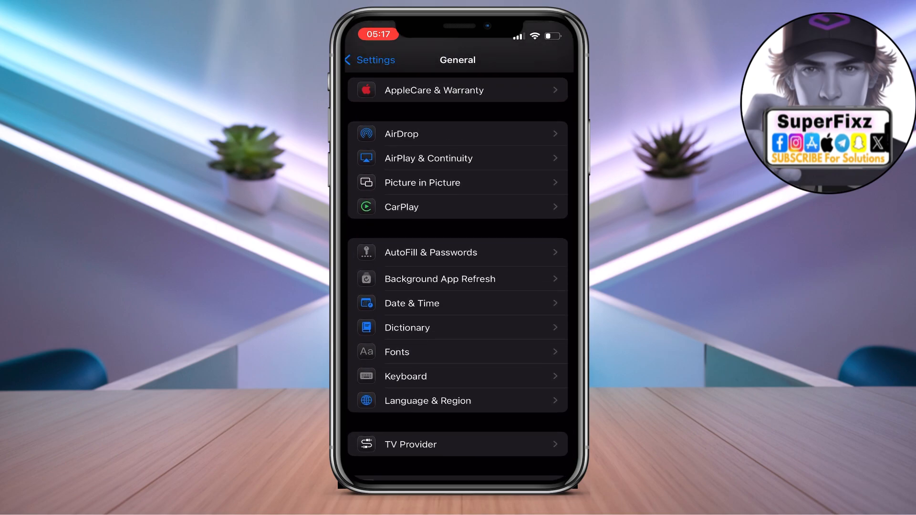